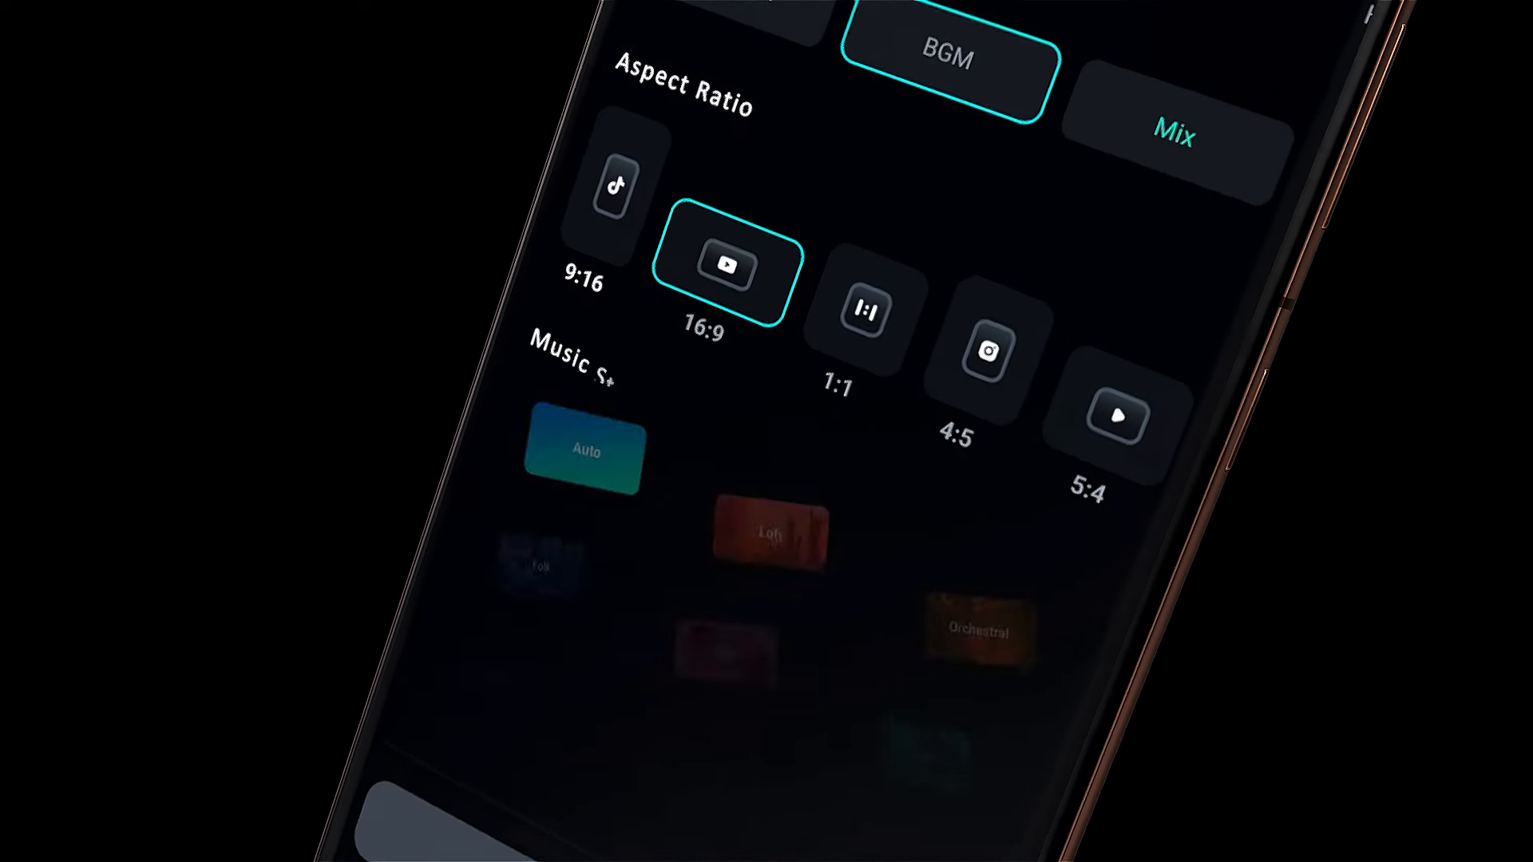
- Scroll the Filmora home screen to reveal the draft list and quick-create features
scroll(down, 3)
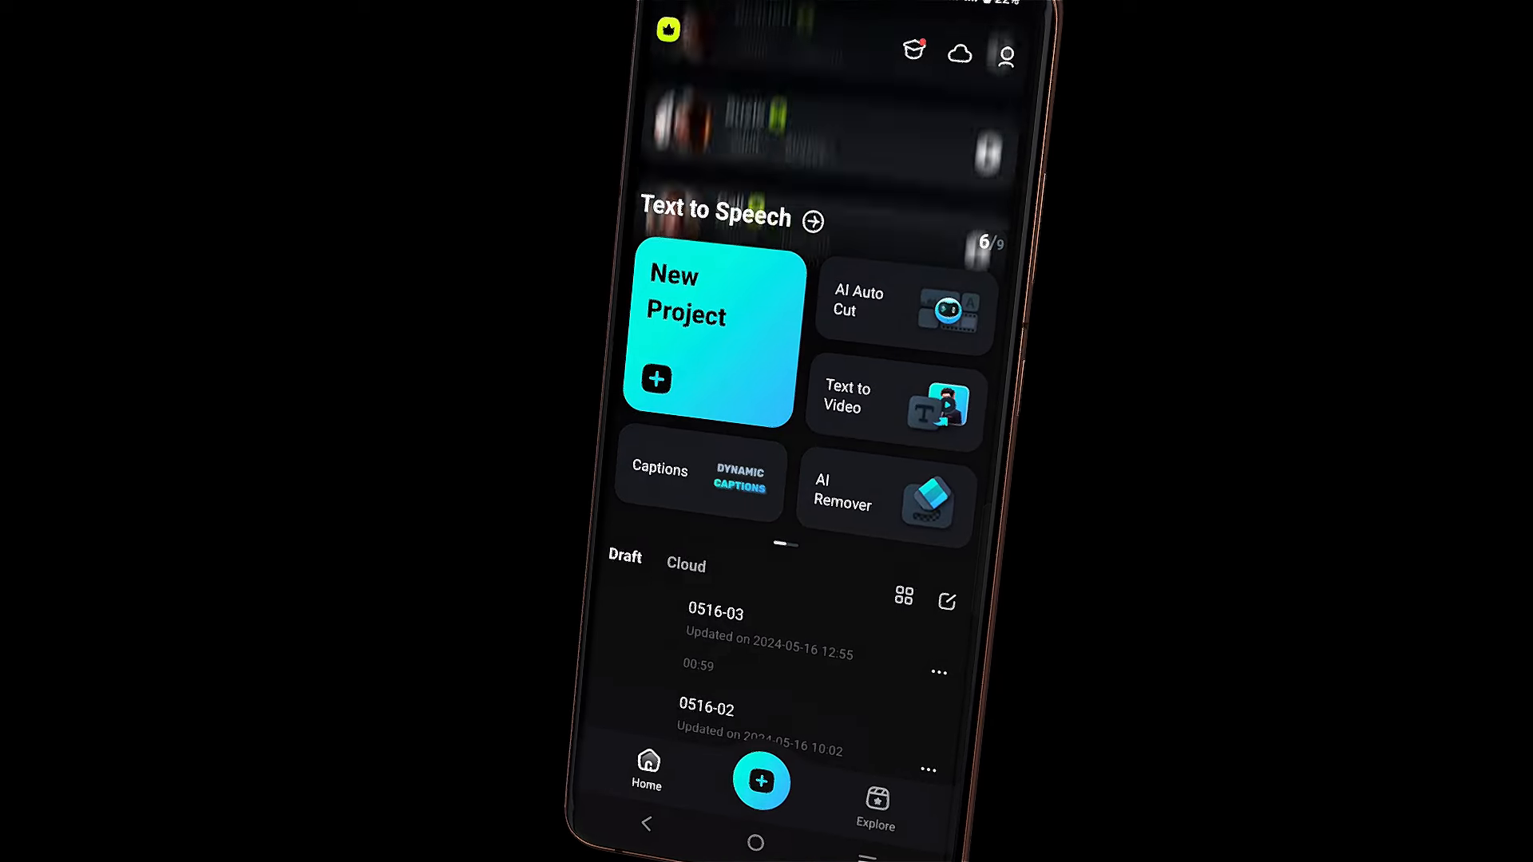
- Start an AI Auto Cut project and import the two selected video clips
click(706, 332)
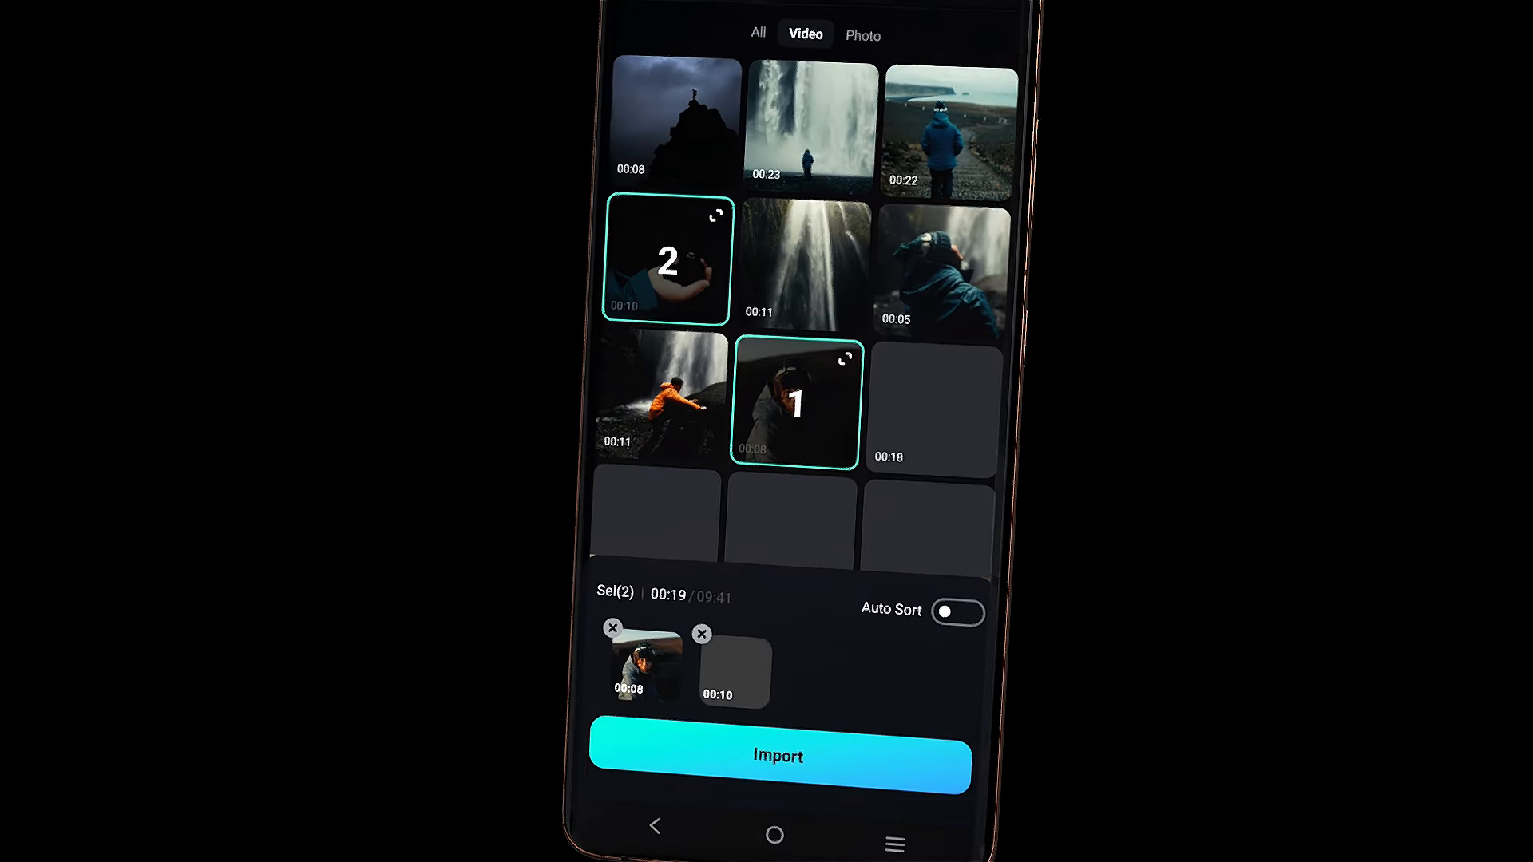
click(779, 754)
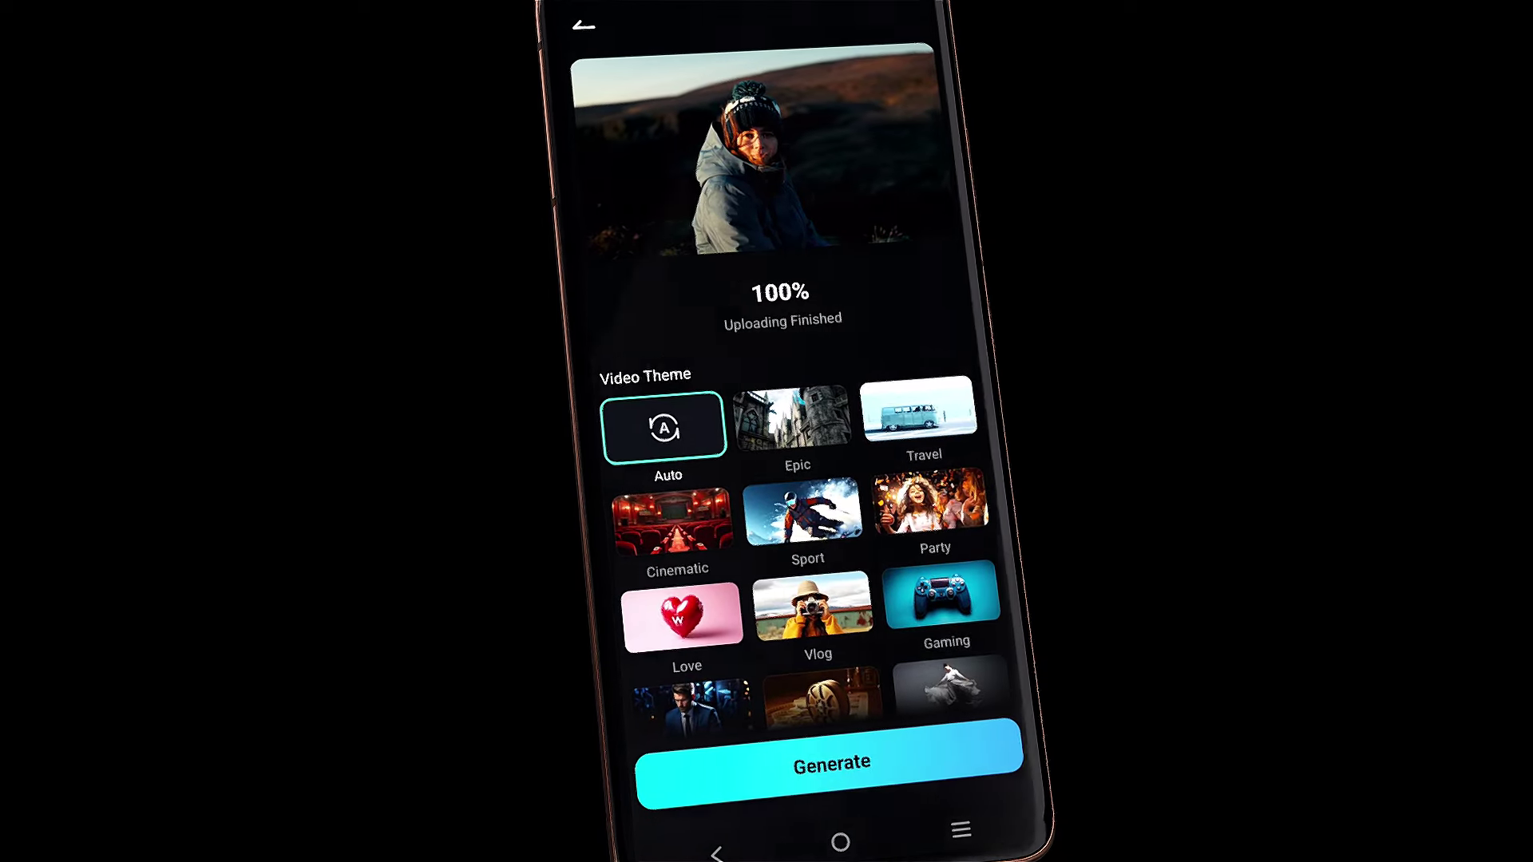
- Choose the Vlog video theme with a Peaceful mood
scroll(up, 3)
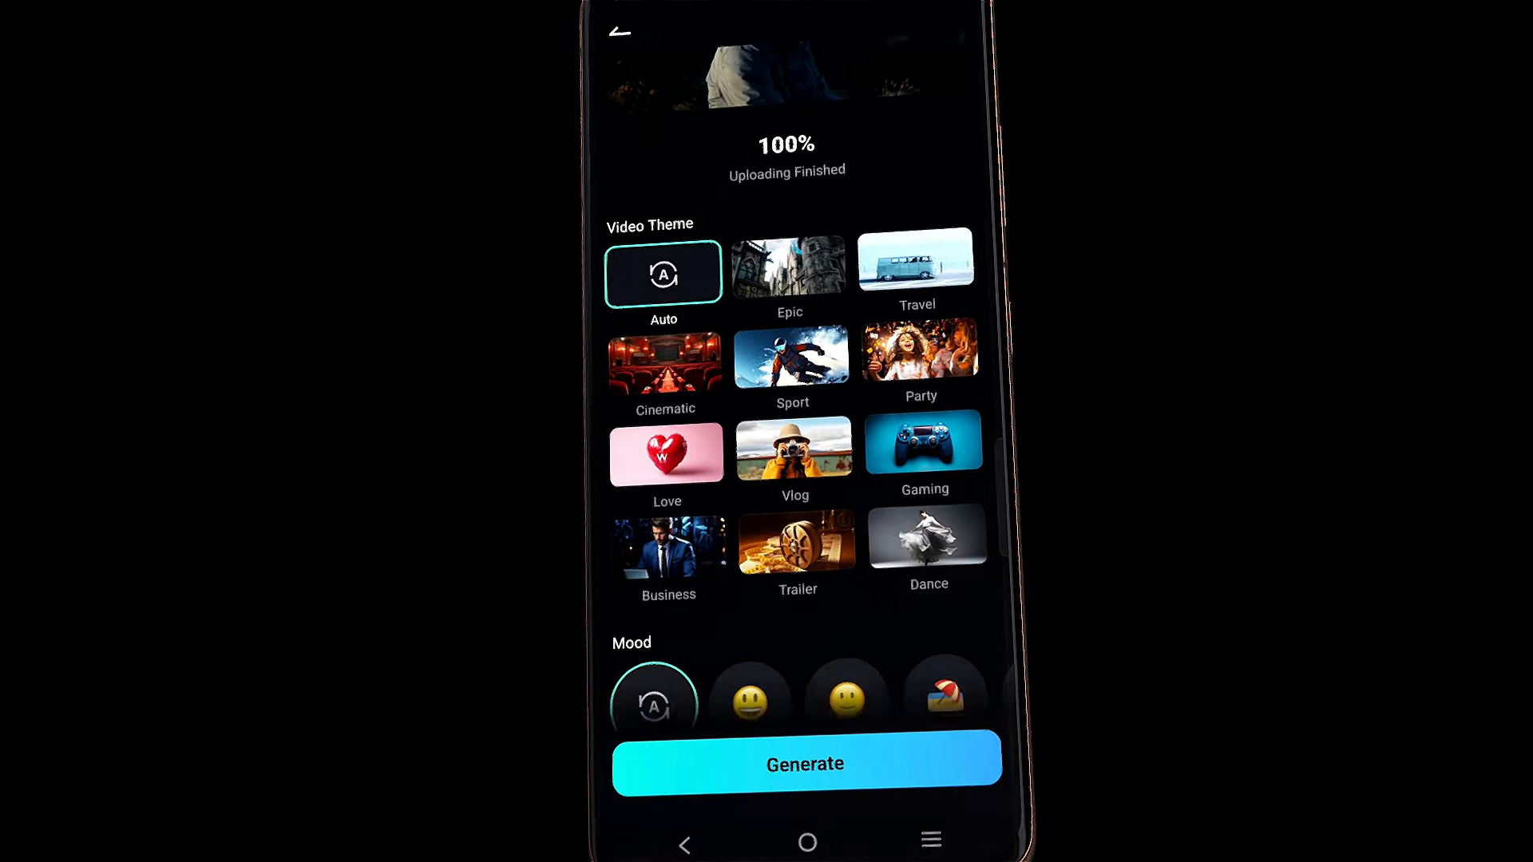
click(792, 448)
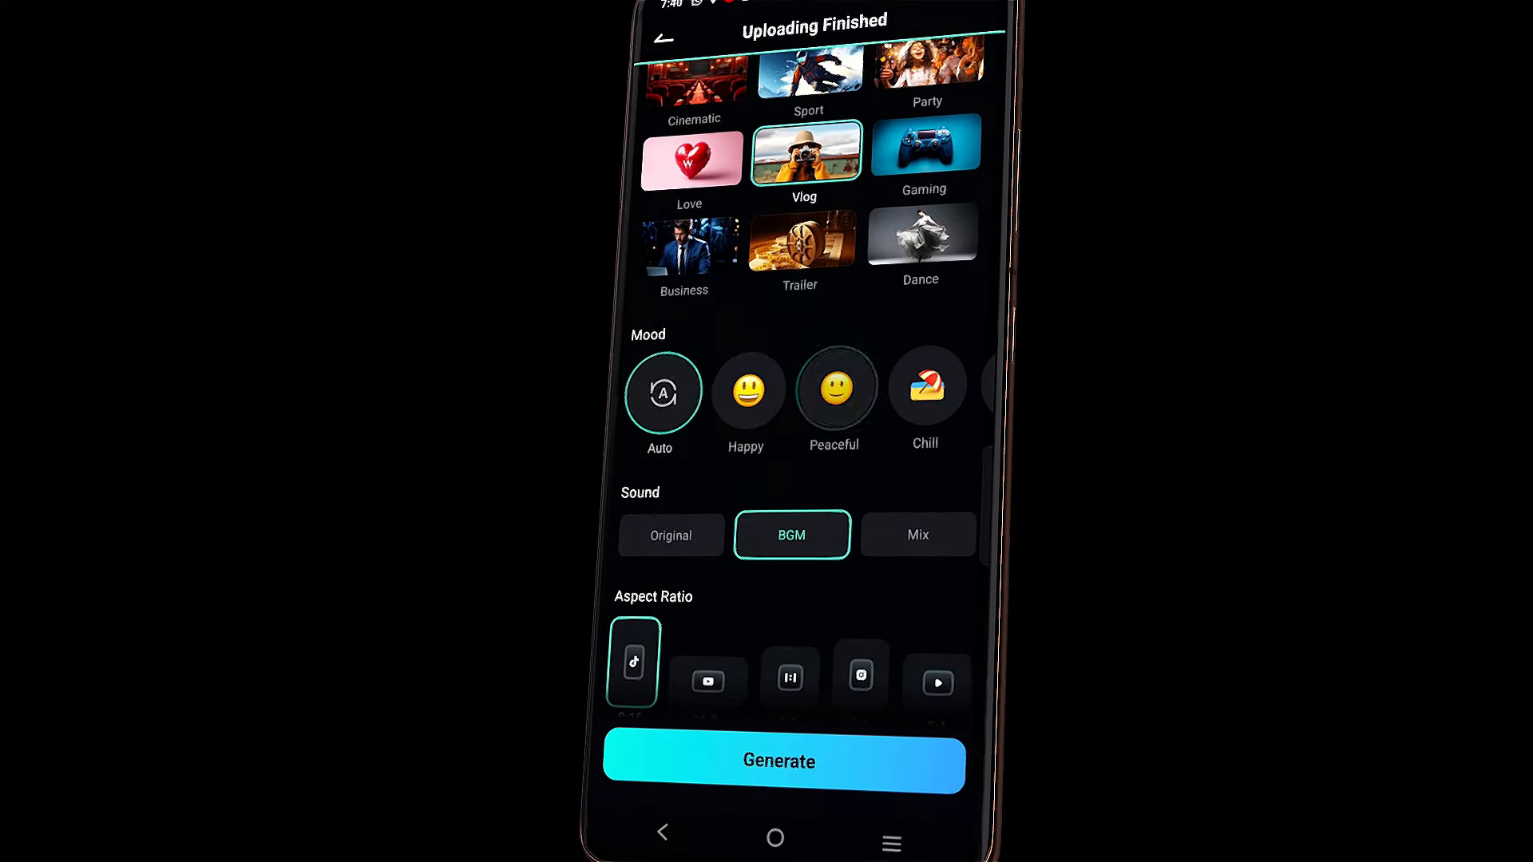
click(833, 391)
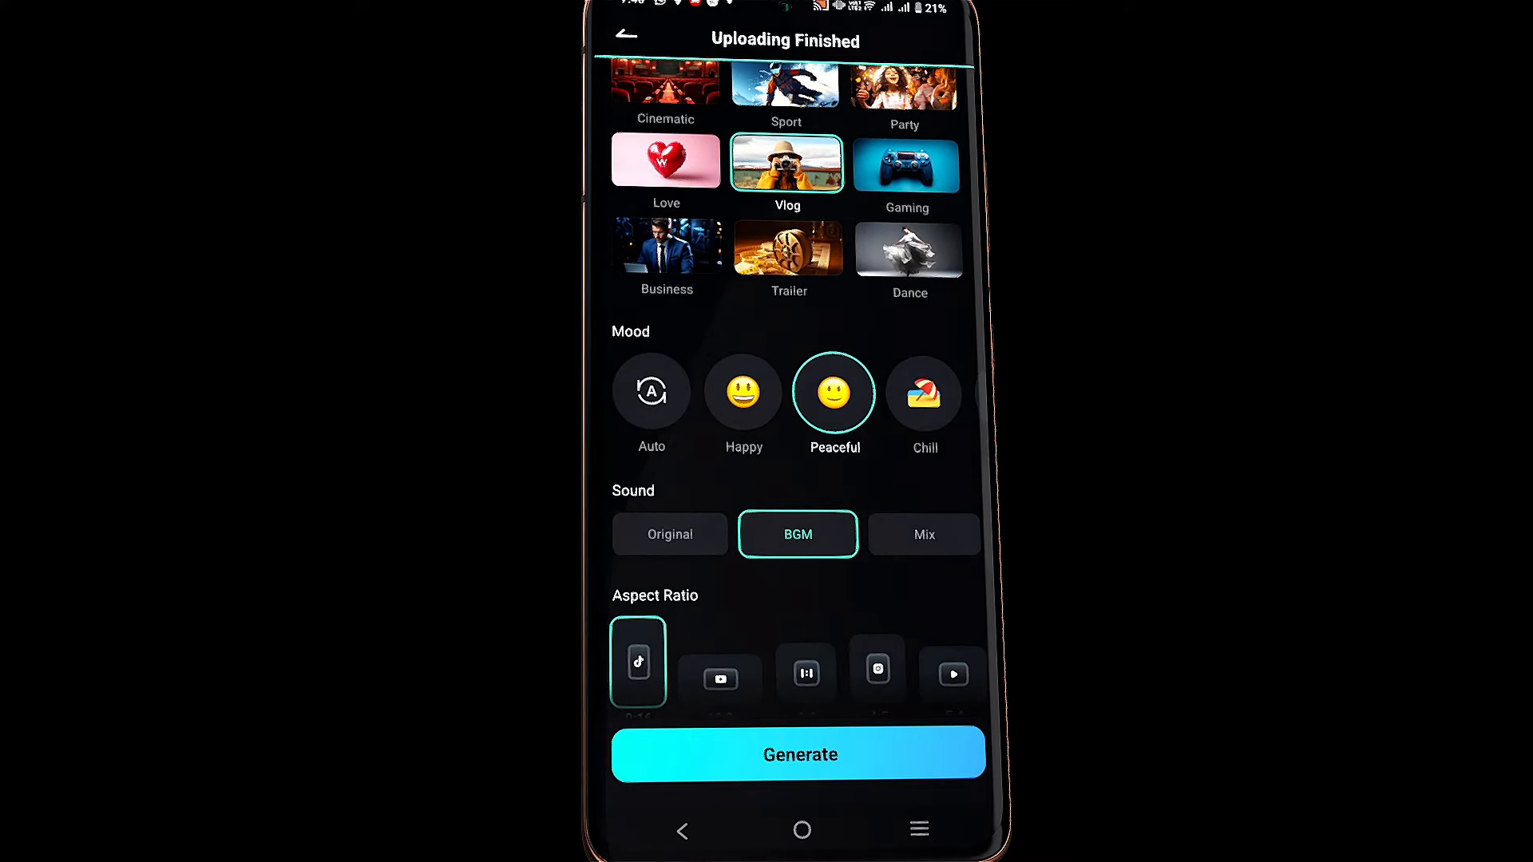
scroll(down, 3)
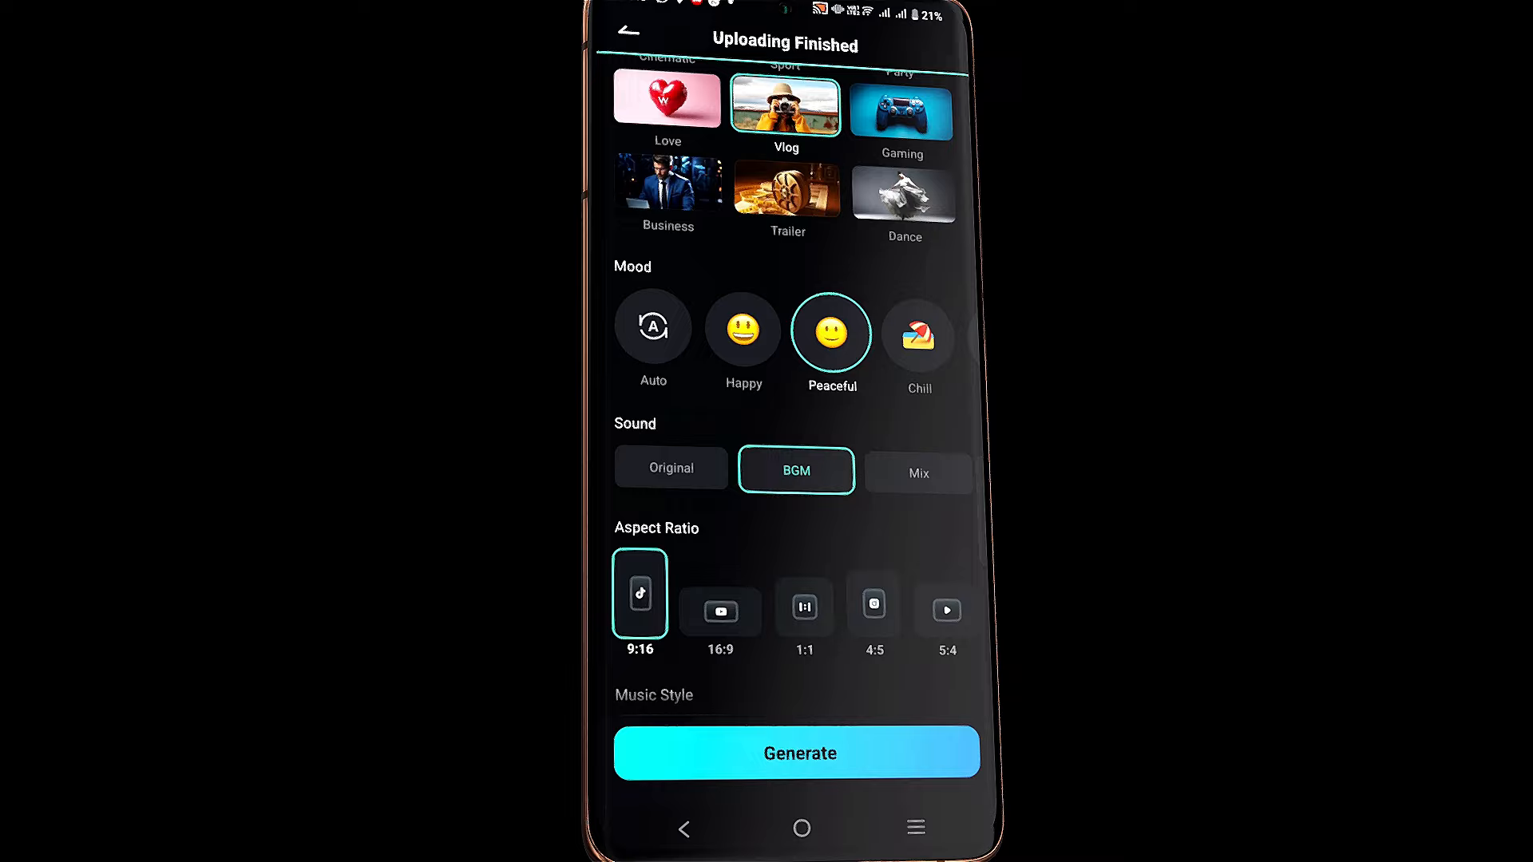
- Pick Lofi as the music style and generate the auto-cut video
scroll(down, 3)
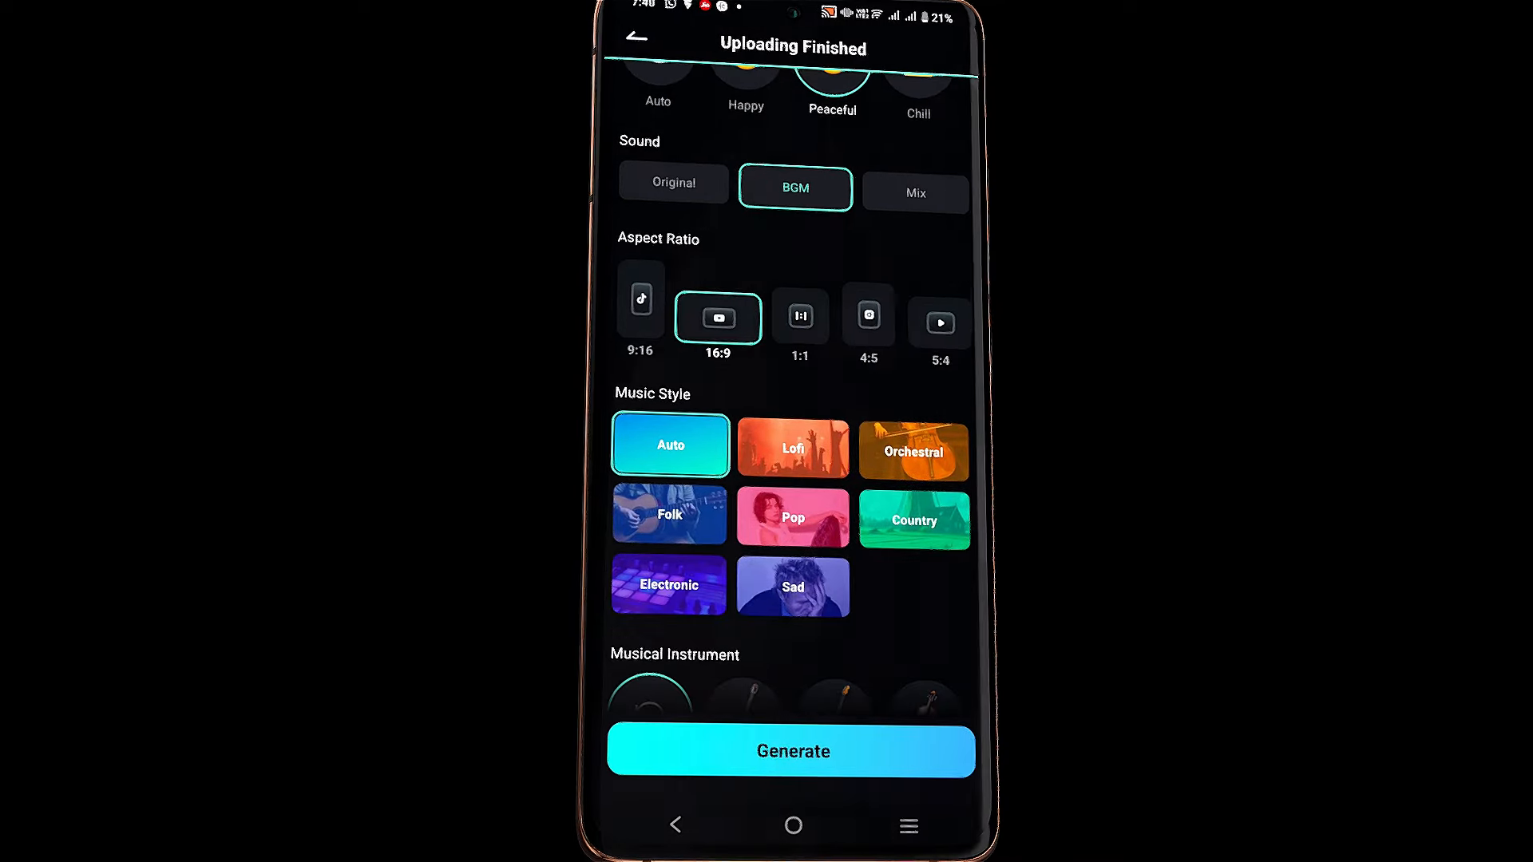
click(793, 445)
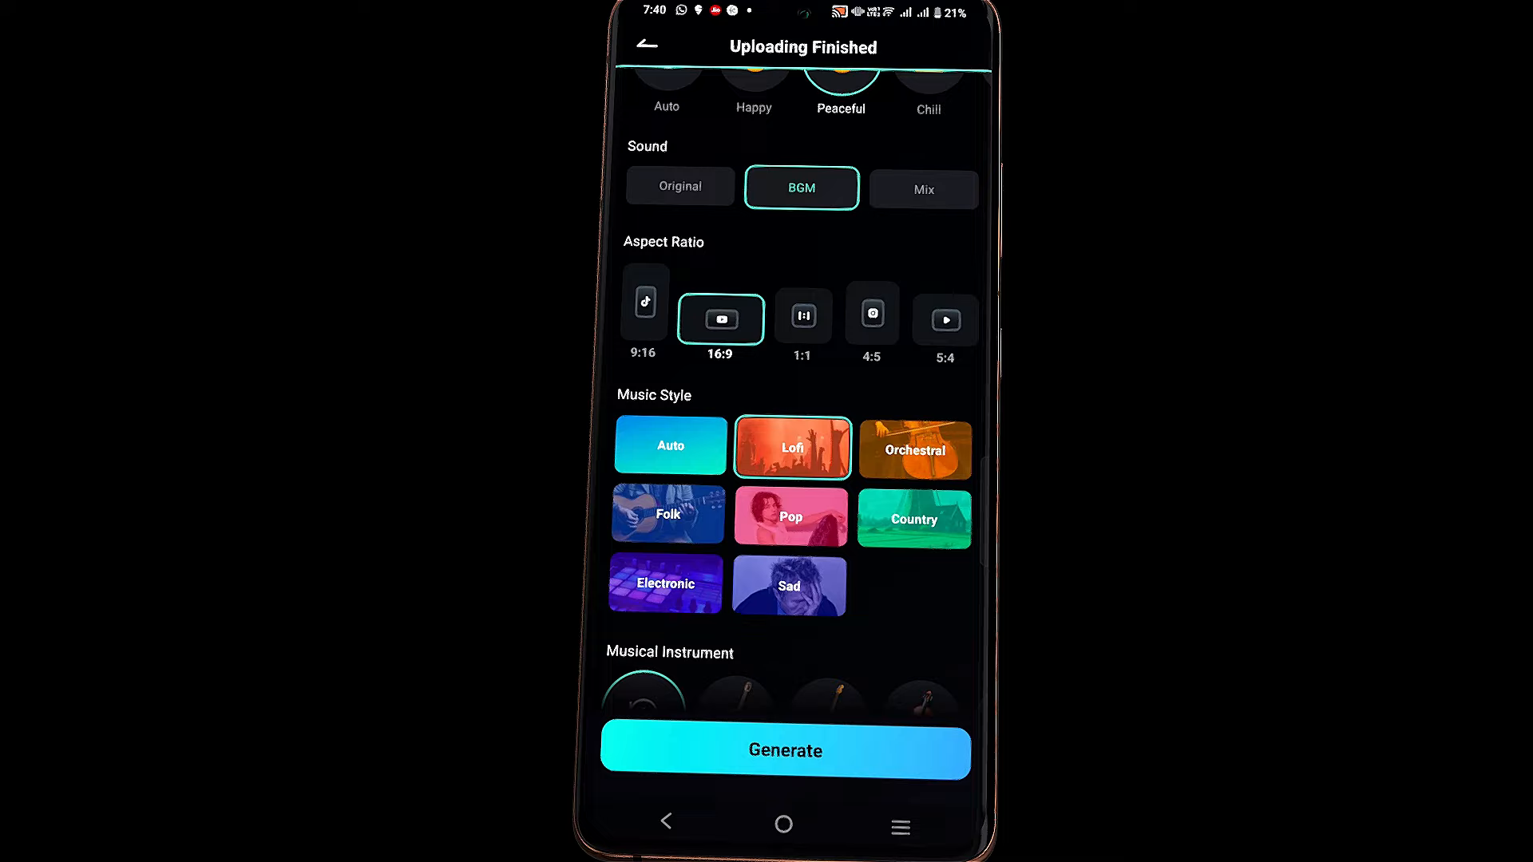
scroll(down, 3)
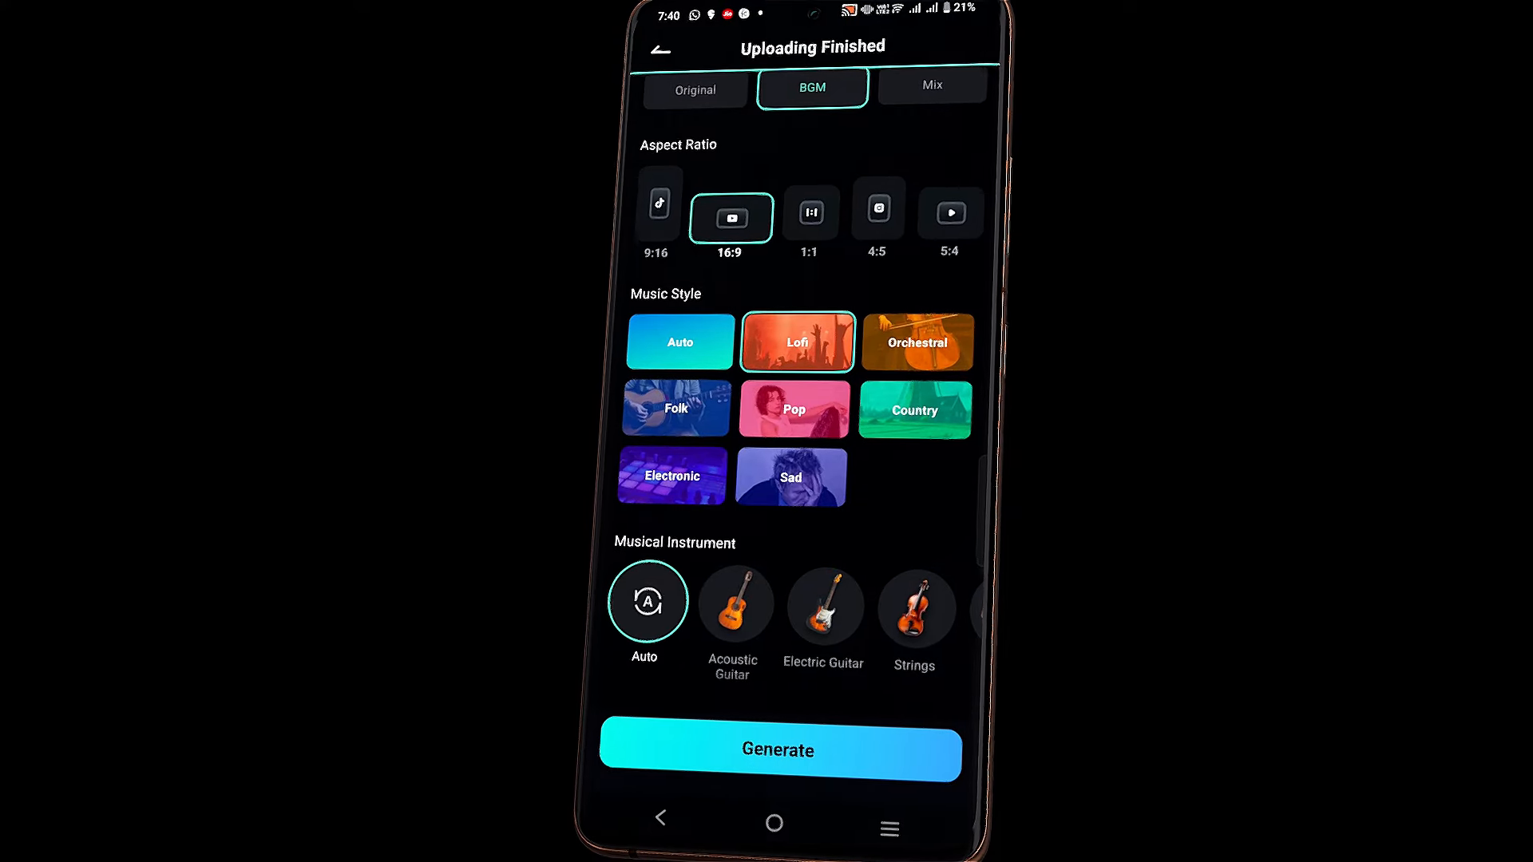
scroll(left, 3)
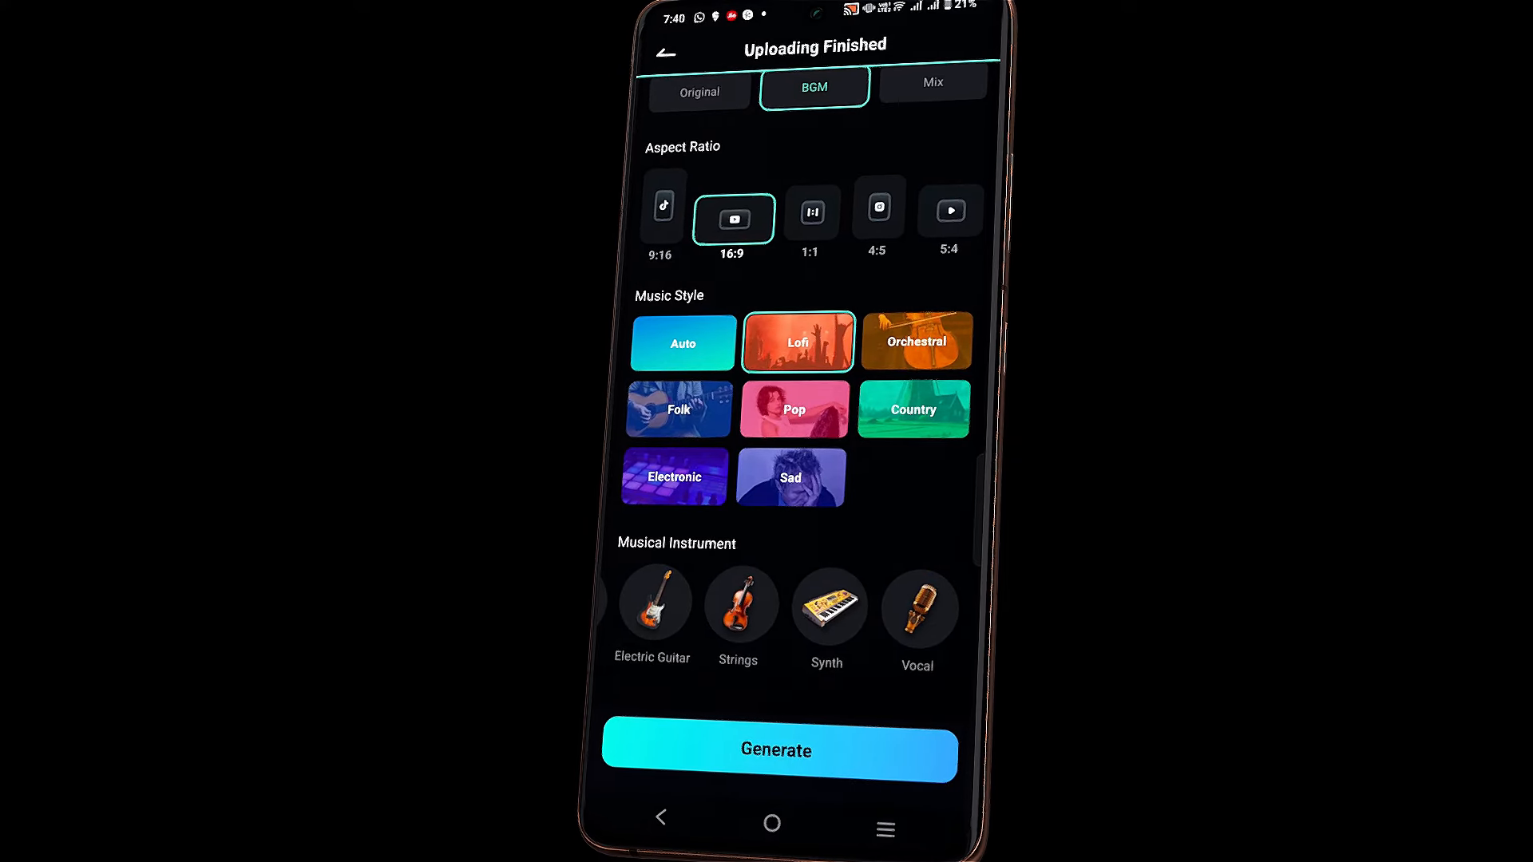
click(779, 749)
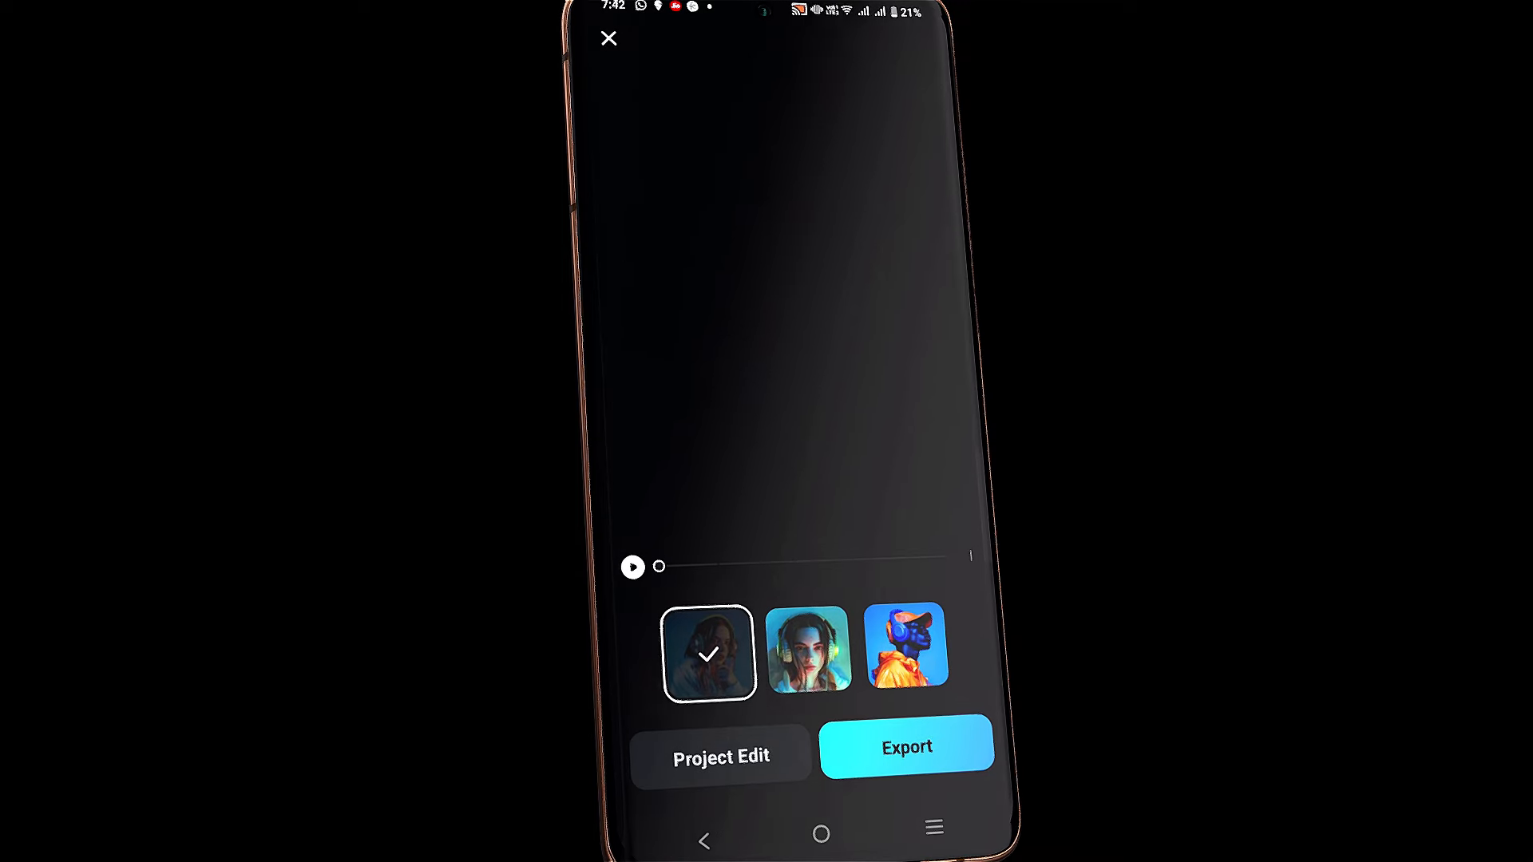
- Play the generated 40-second preview, then view and dismiss the export settings without exporting
click(632, 566)
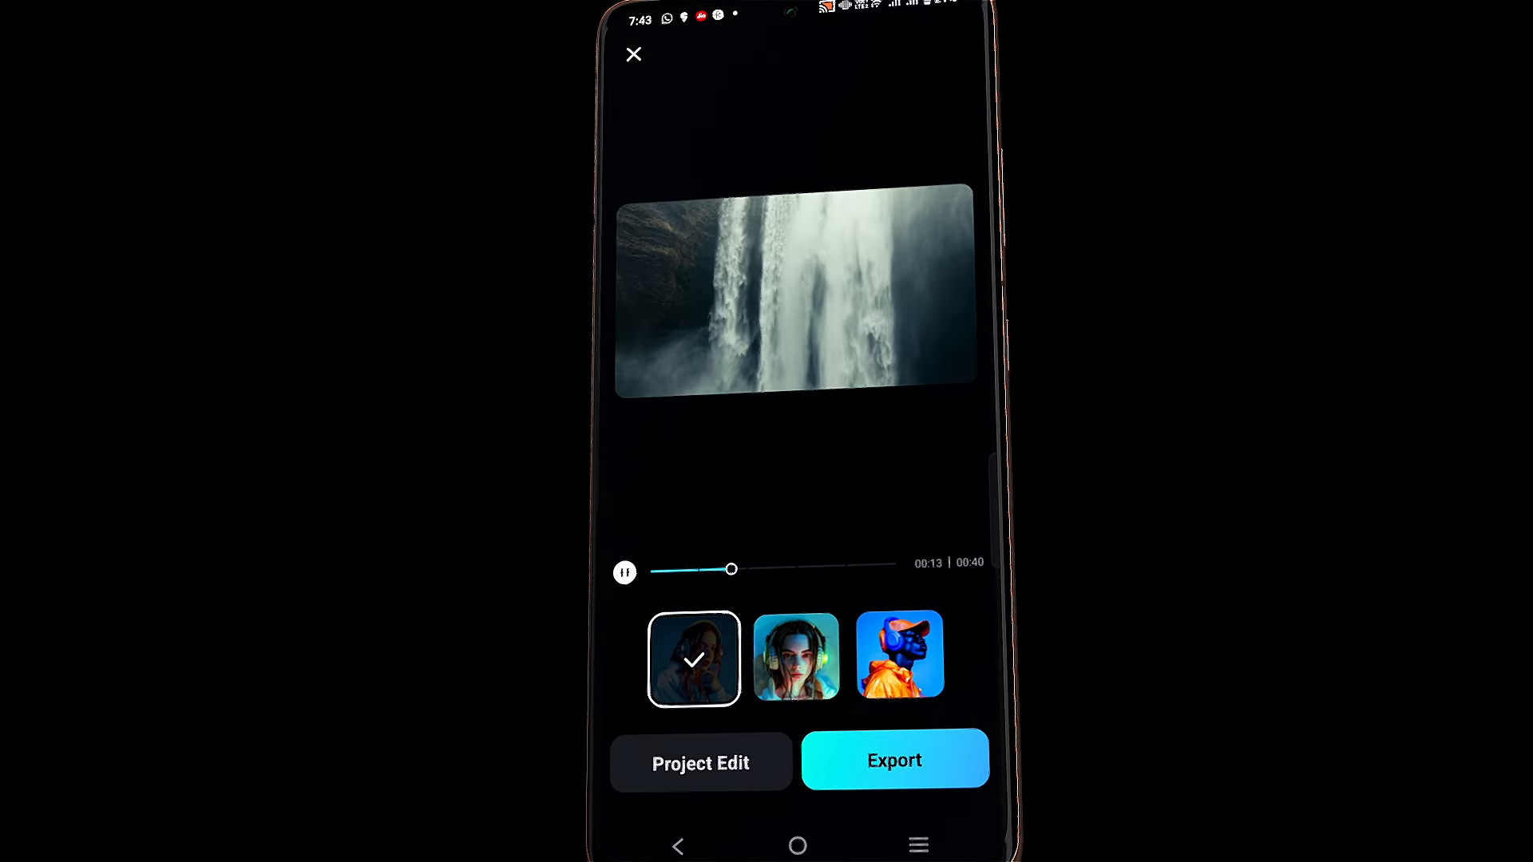
click(893, 759)
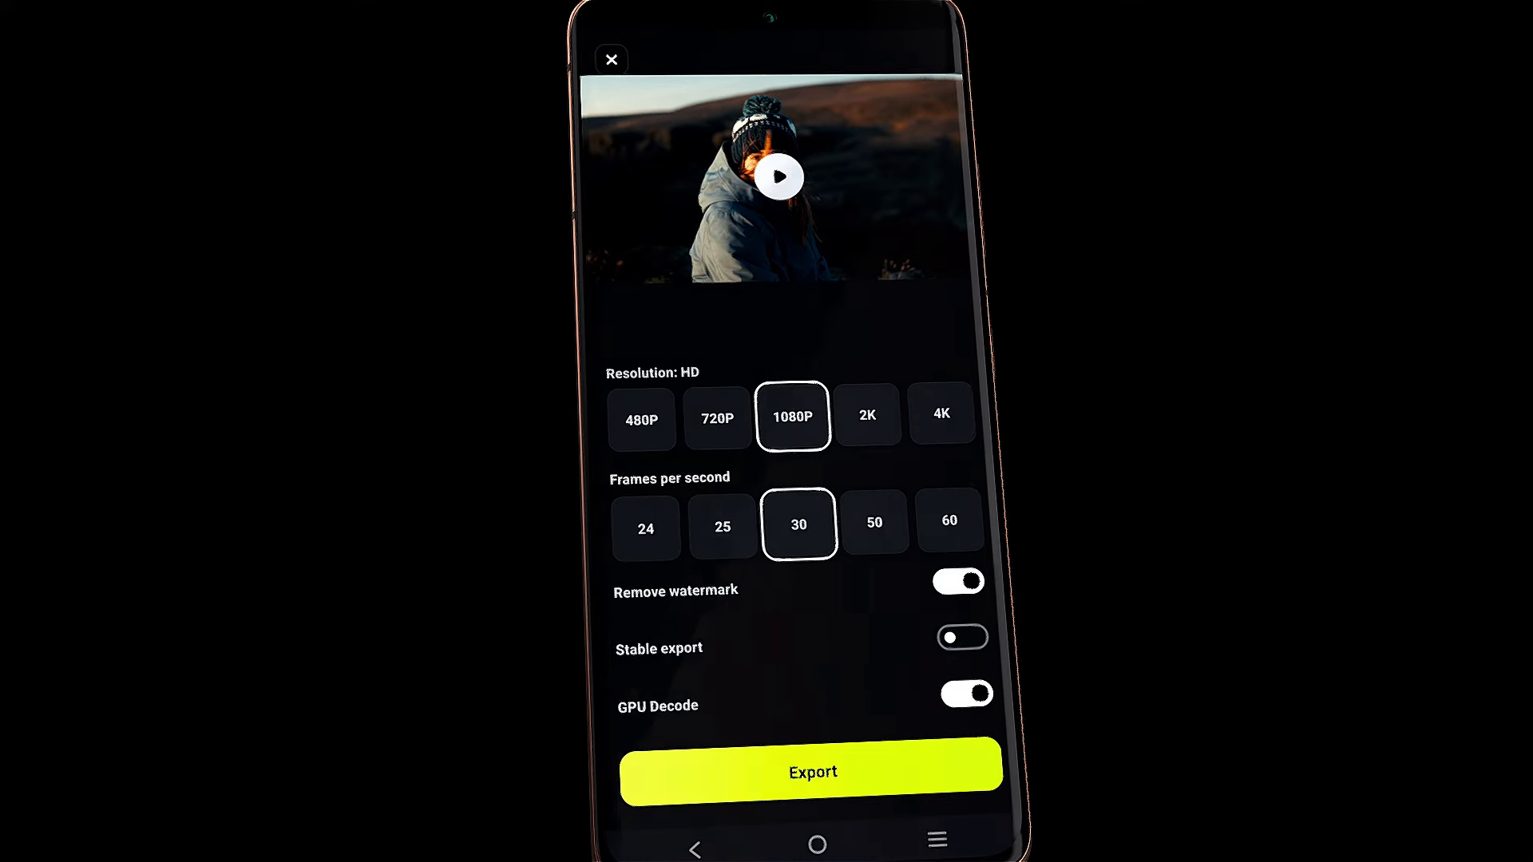
click(809, 771)
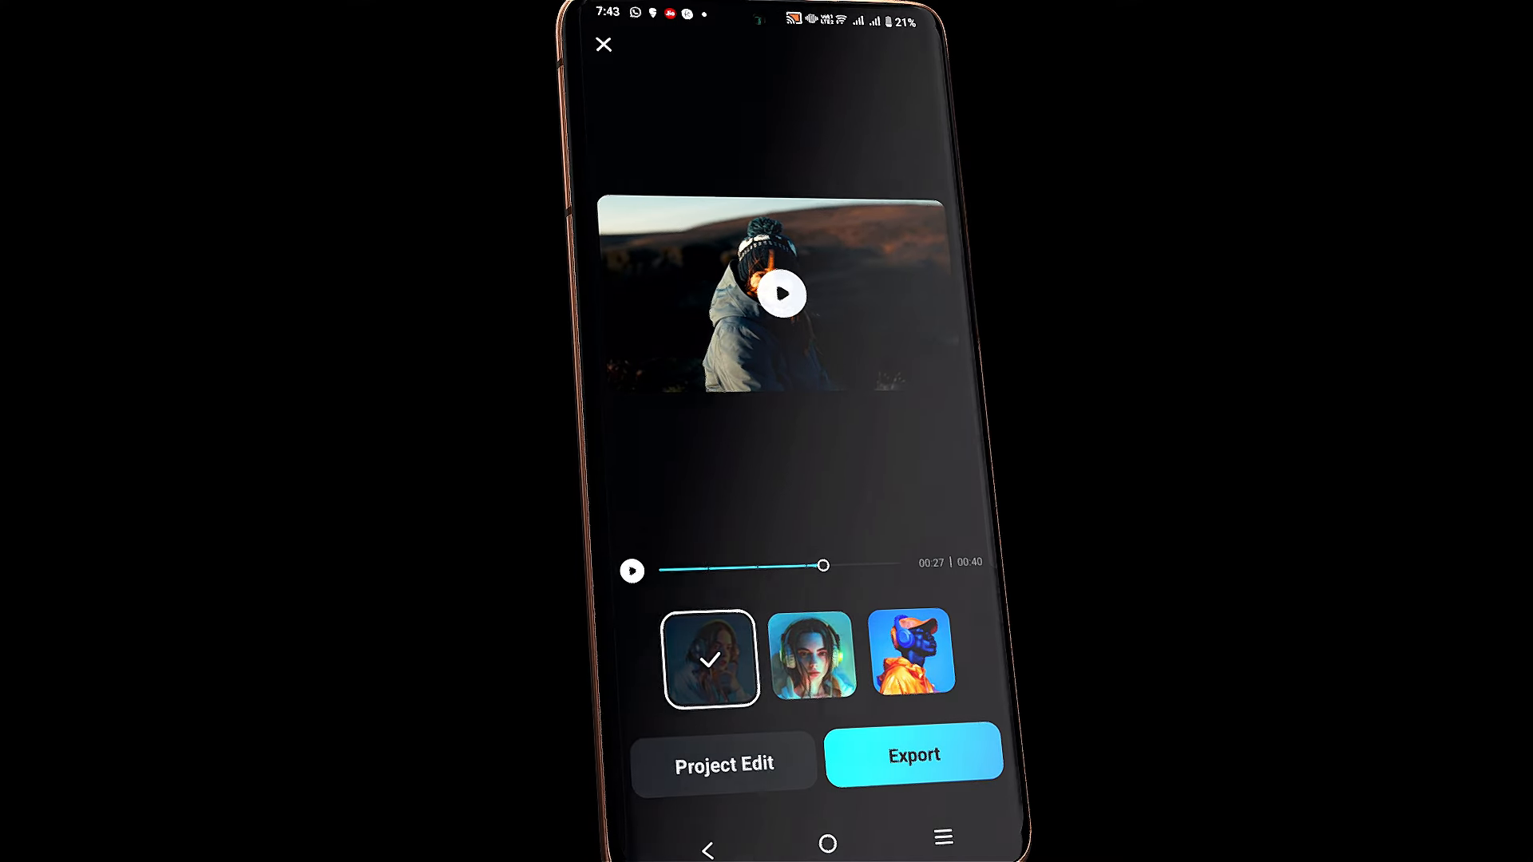
- Open the video in Project Edit and apply a Dissolve transition to a clip join
click(724, 763)
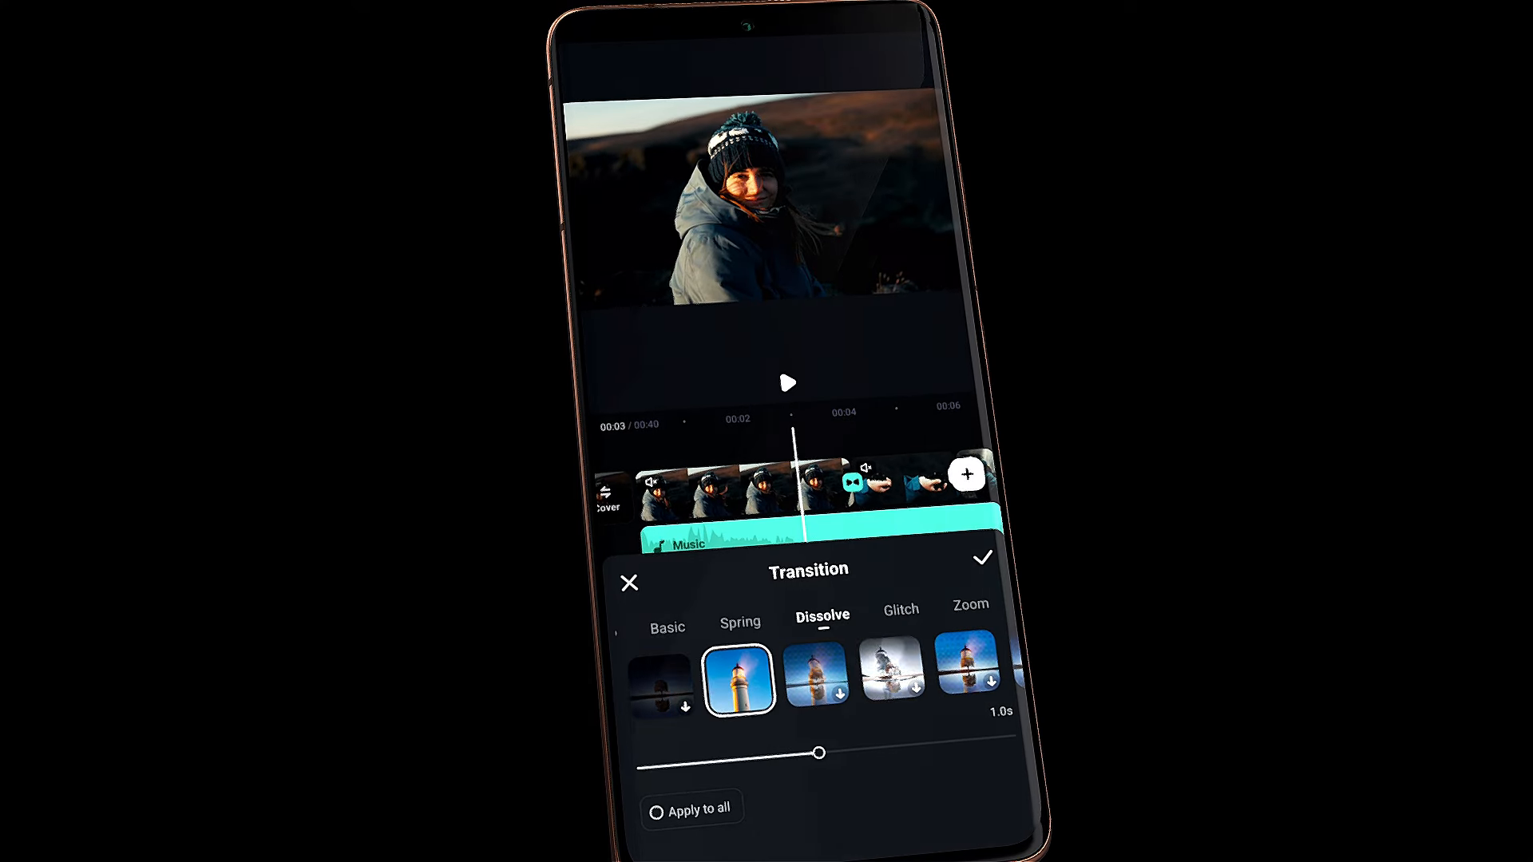
click(788, 383)
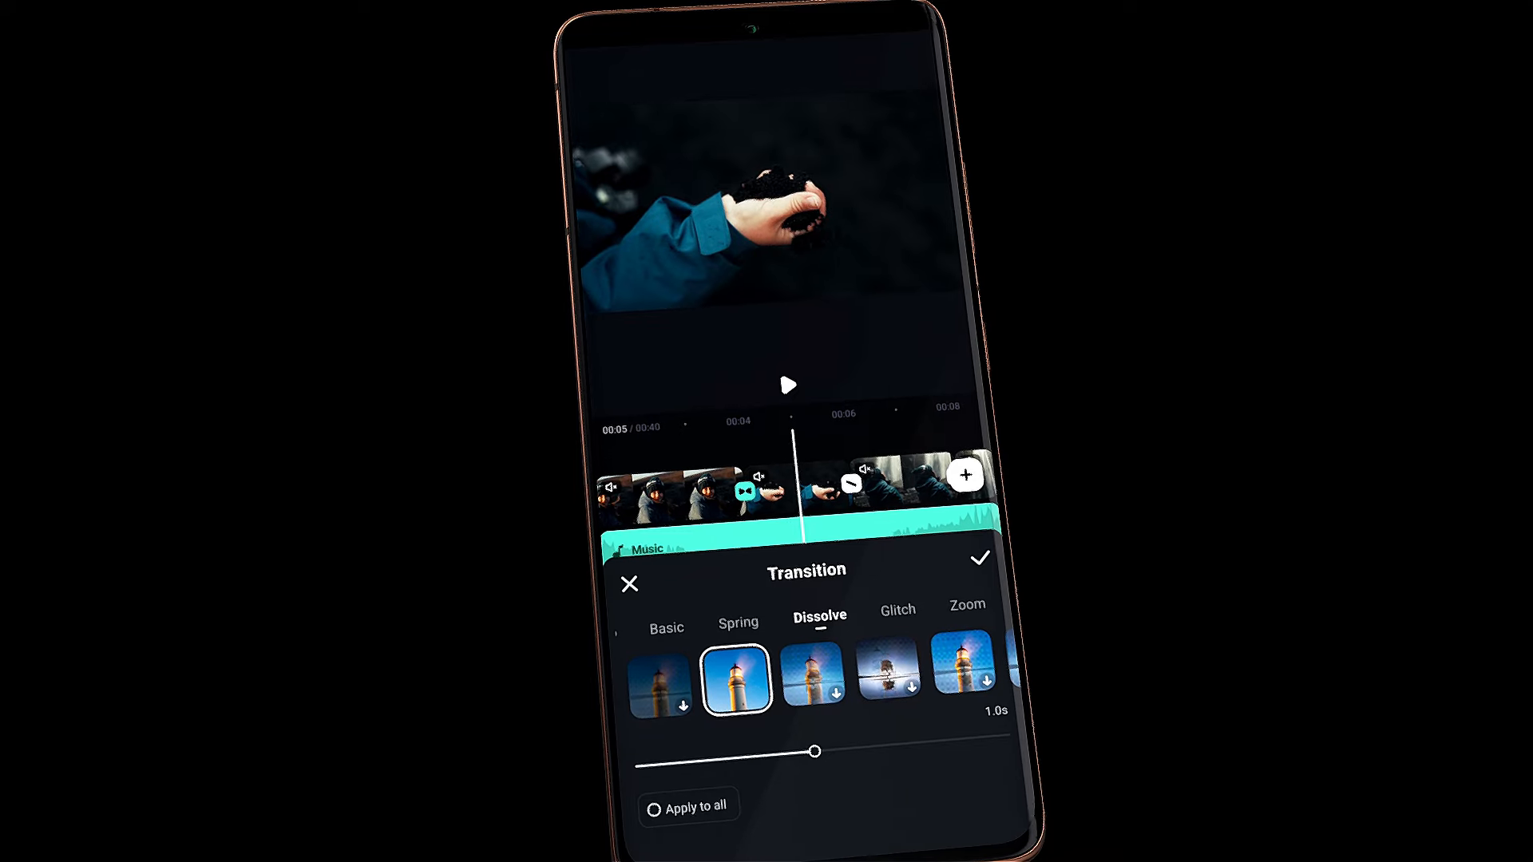
click(980, 558)
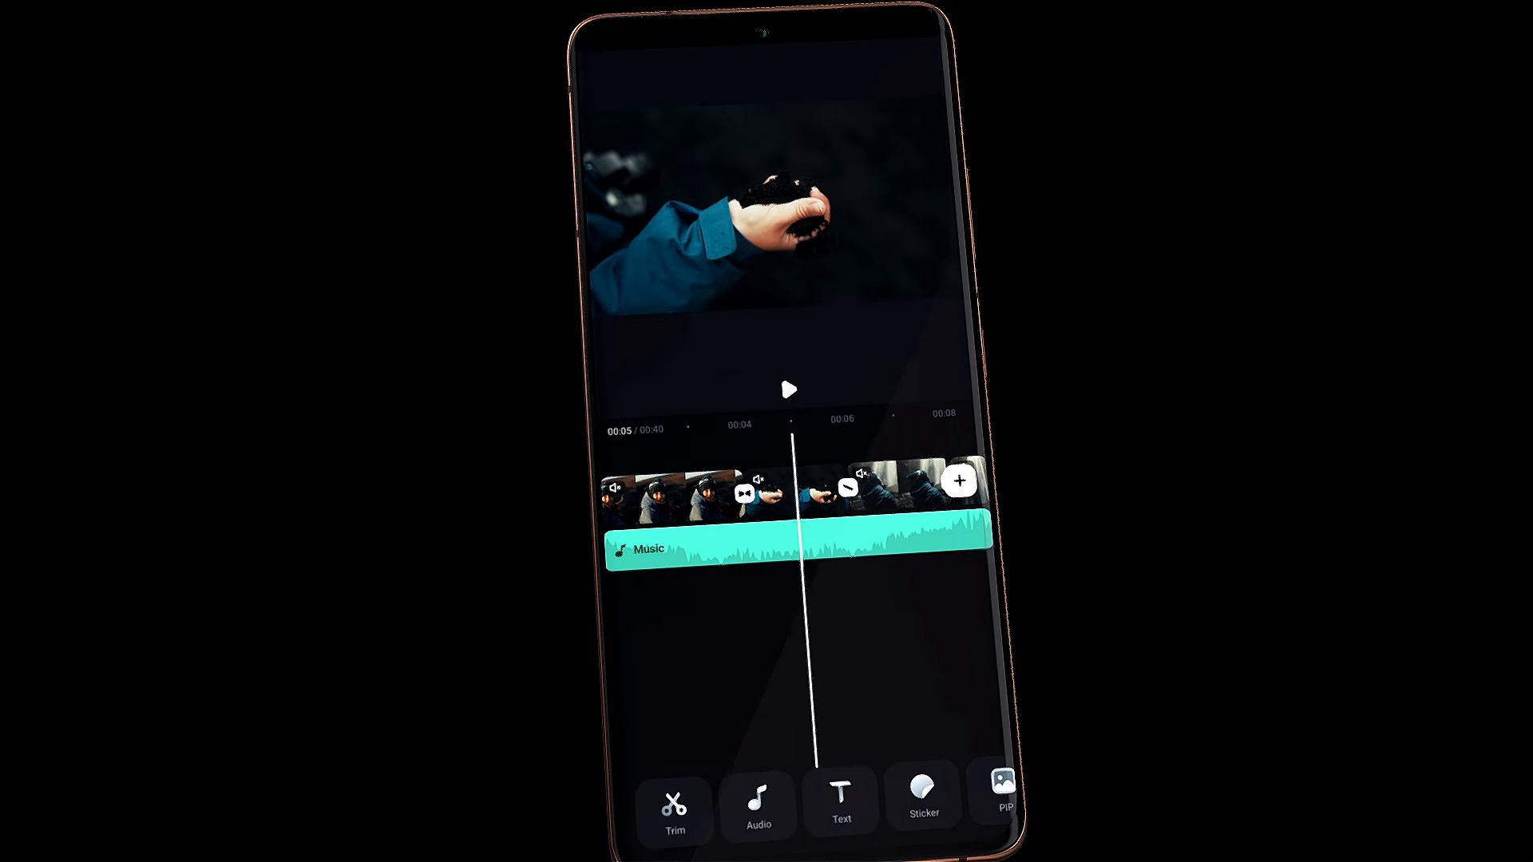